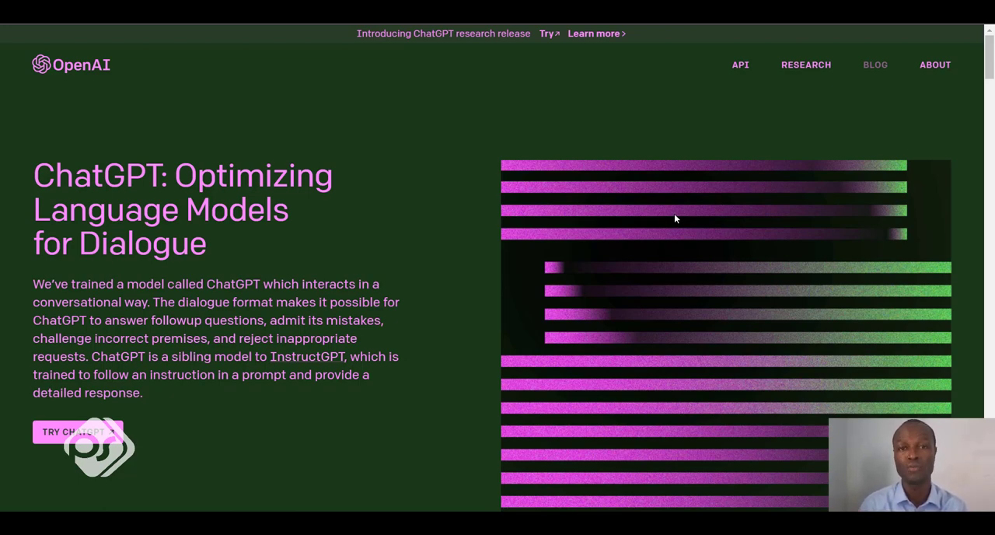
mouse_move(799, 59)
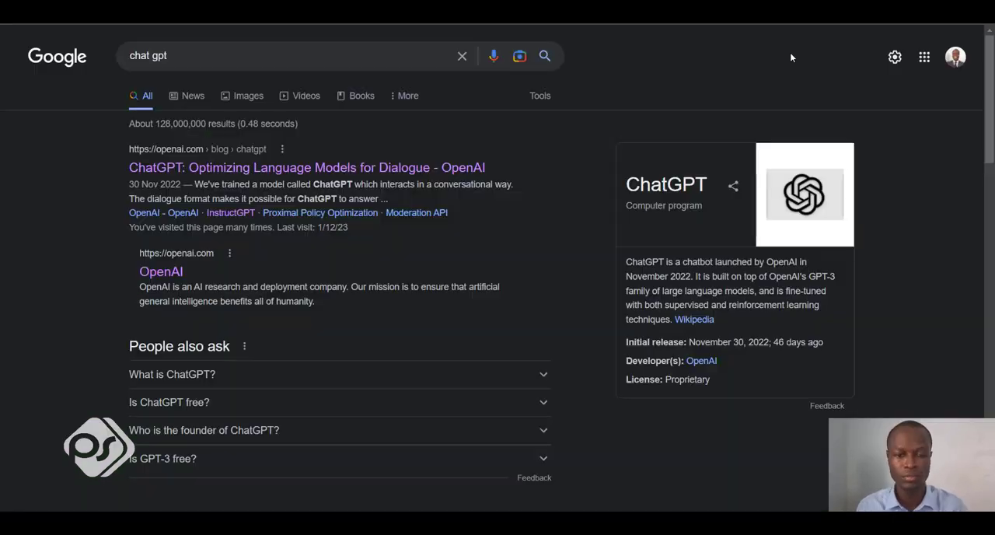
mouse_move(205, 79)
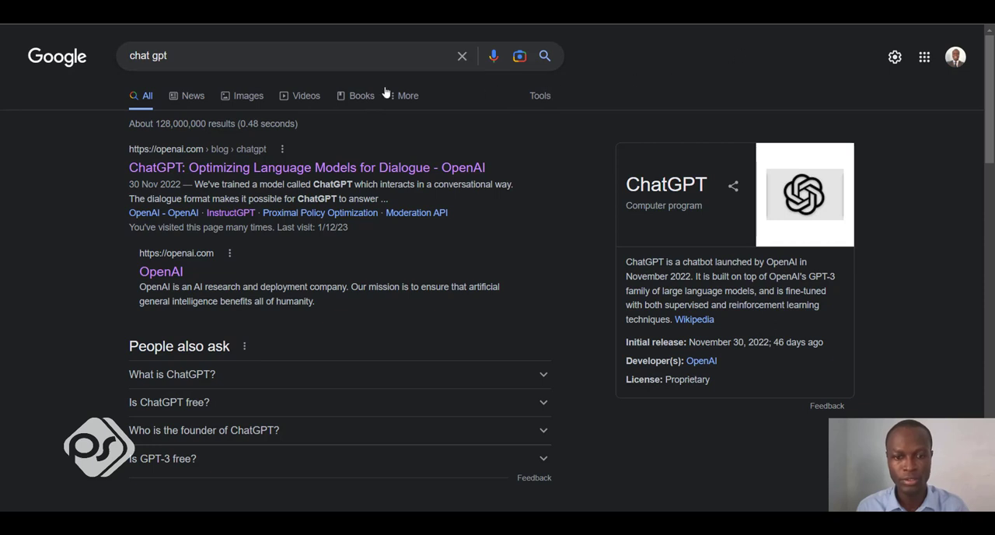
- Rerun the 'chat gpt' search and open the OpenAI website from the results
left_click(288, 56)
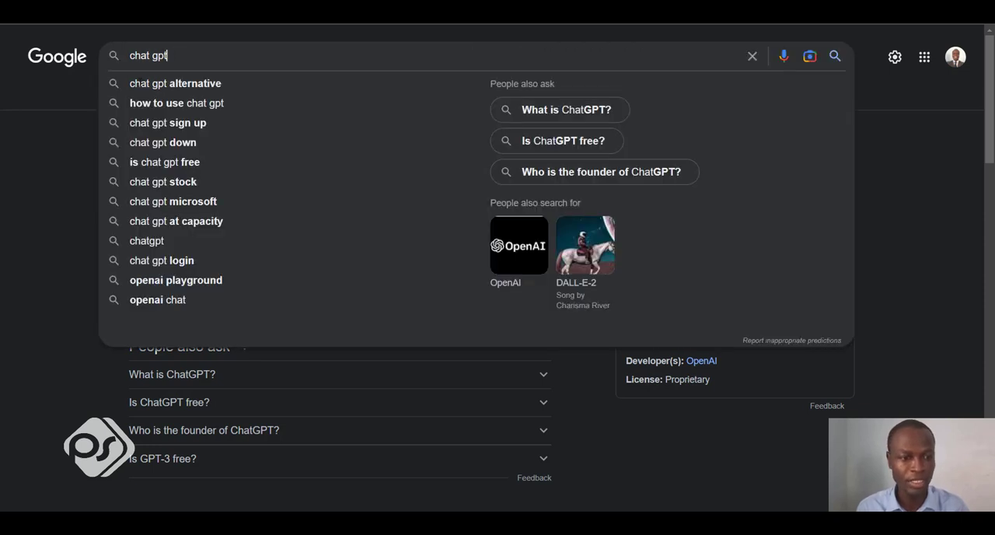
key("Return")
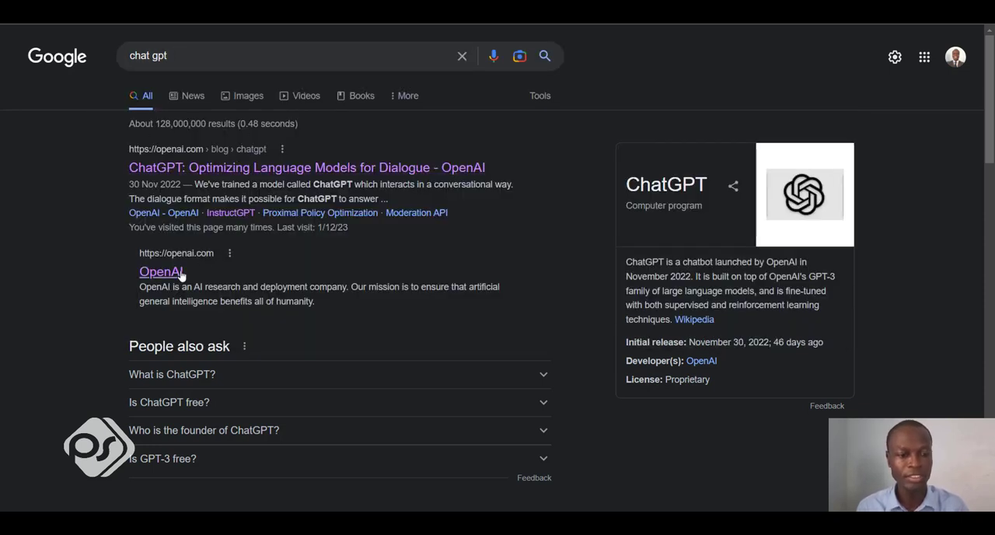
mouse_move(162, 270)
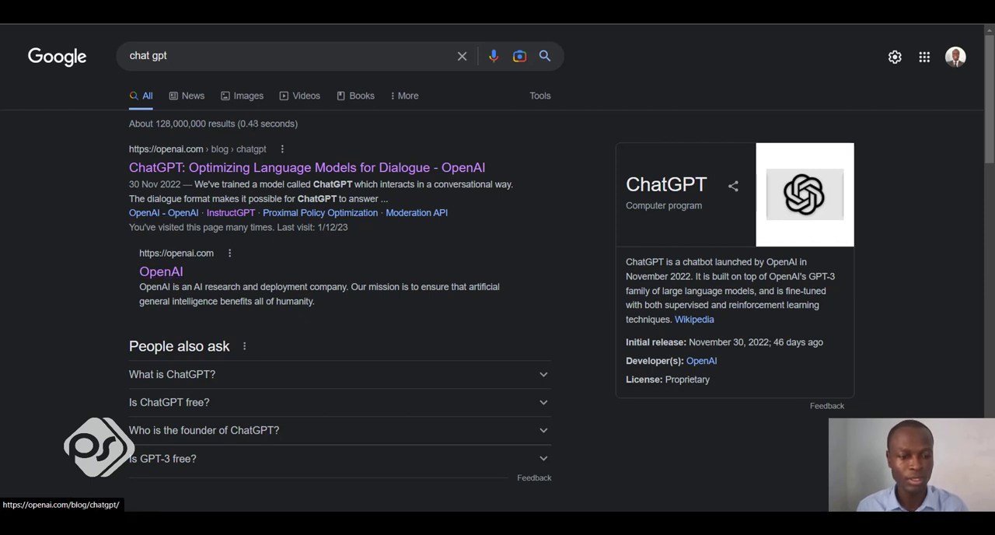
left_click(161, 270)
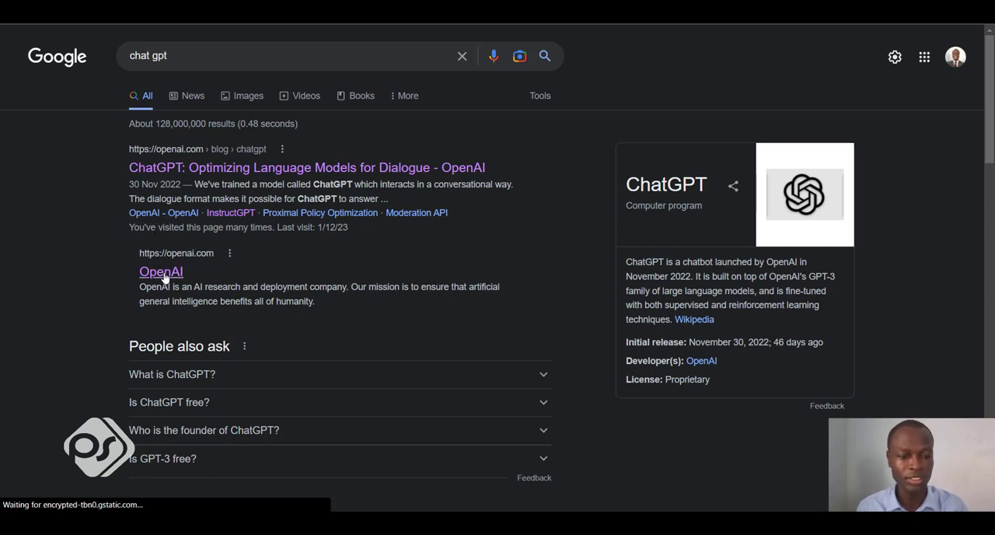
left_click(162, 271)
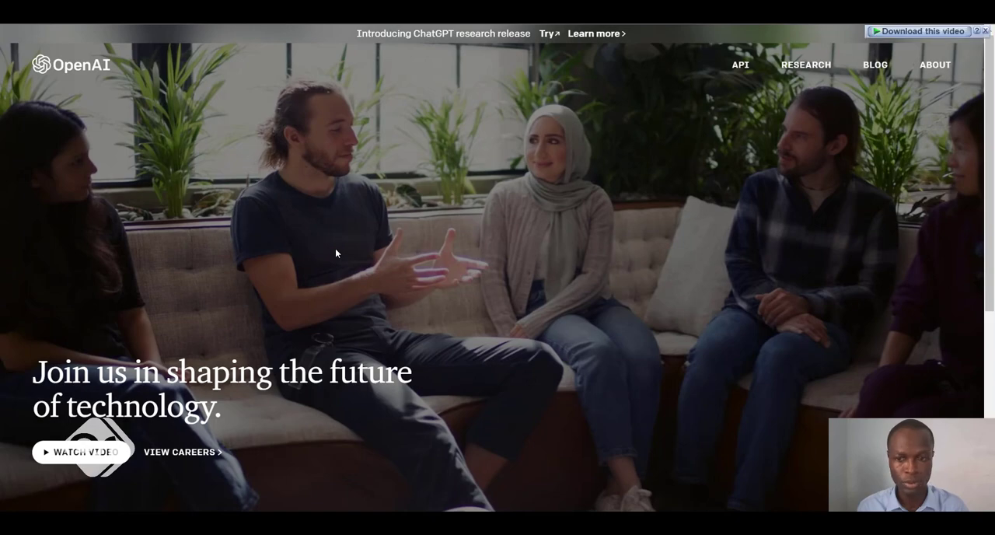
- Reach the 'ChatGPT: Optimizing Language Models for Dialogue' page via the footer's Featured link
scroll("down", 3)
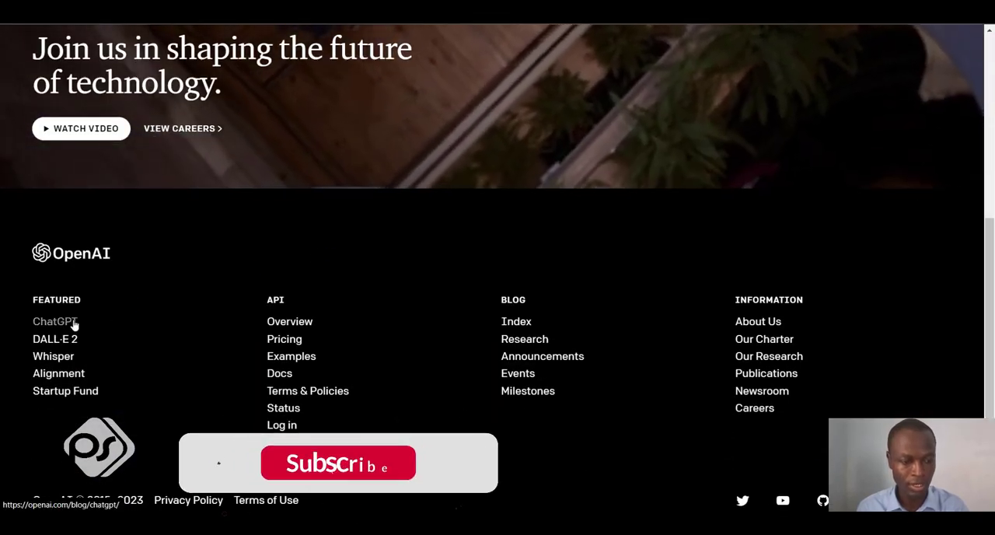
left_click(55, 320)
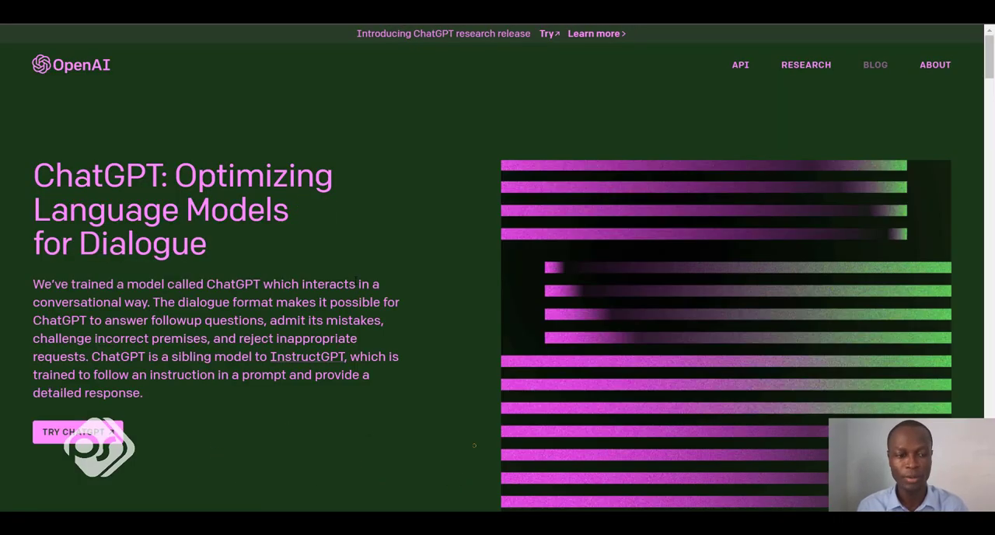
scroll("down", 3)
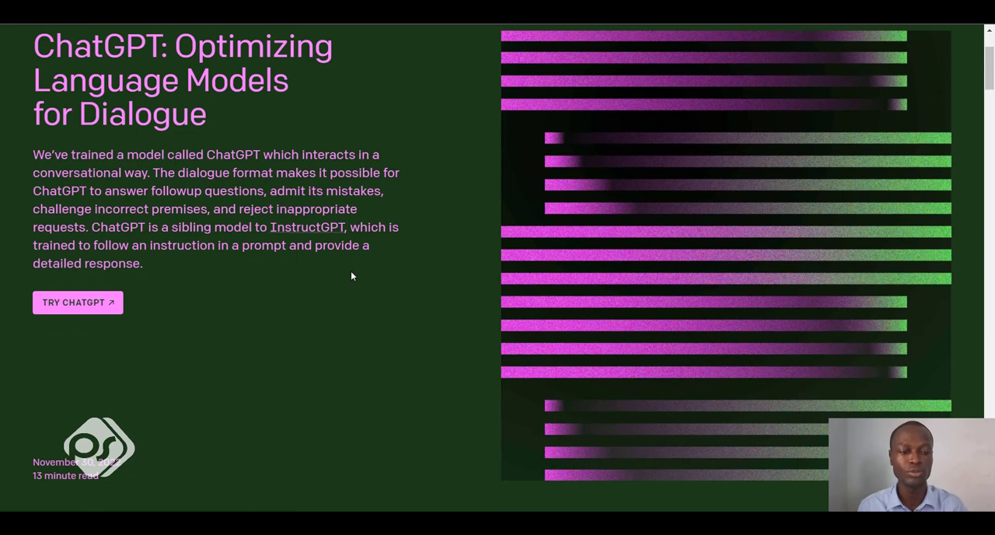
- Launch the ChatGPT chat interface and draft 'Article ideas for travel and tour'
left_click(78, 302)
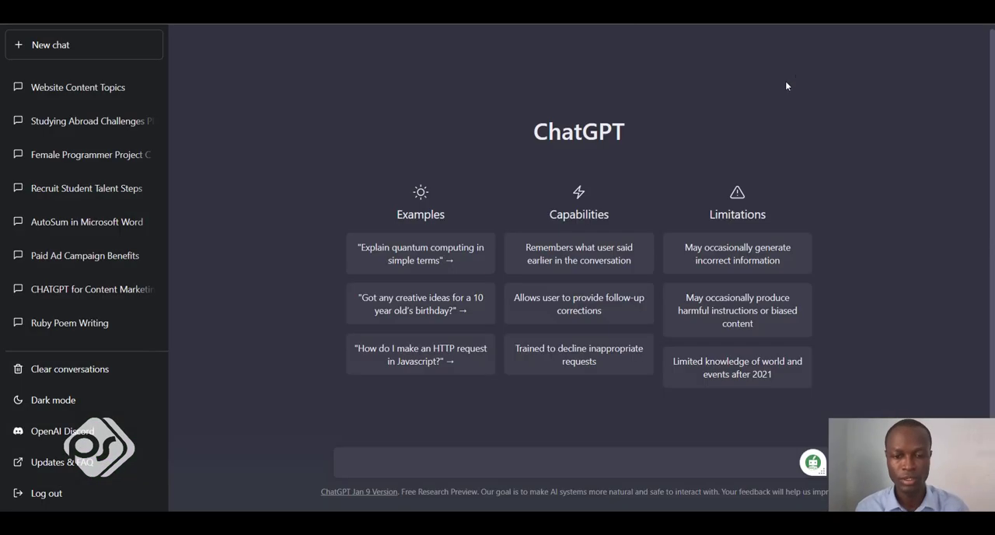
mouse_move(217, 279)
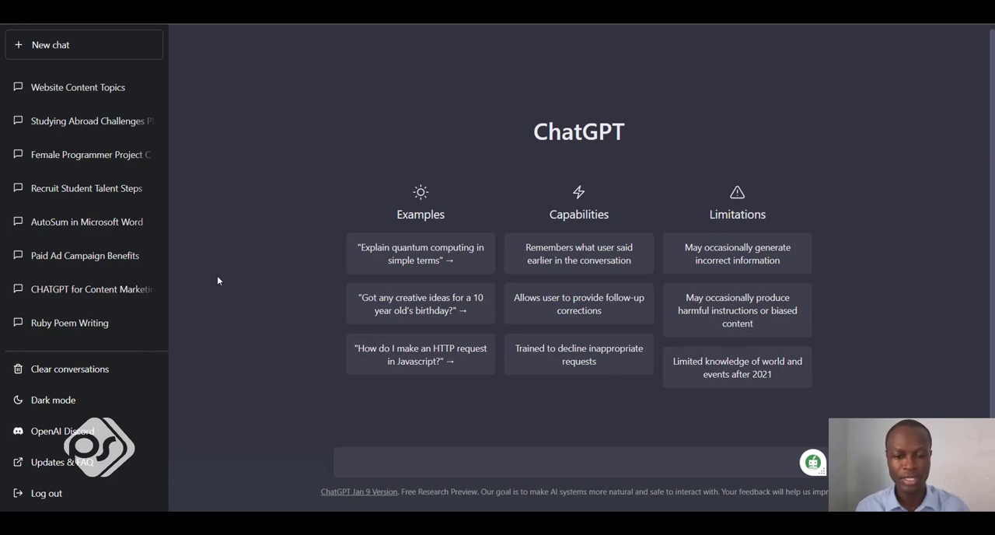
mouse_move(774, 208)
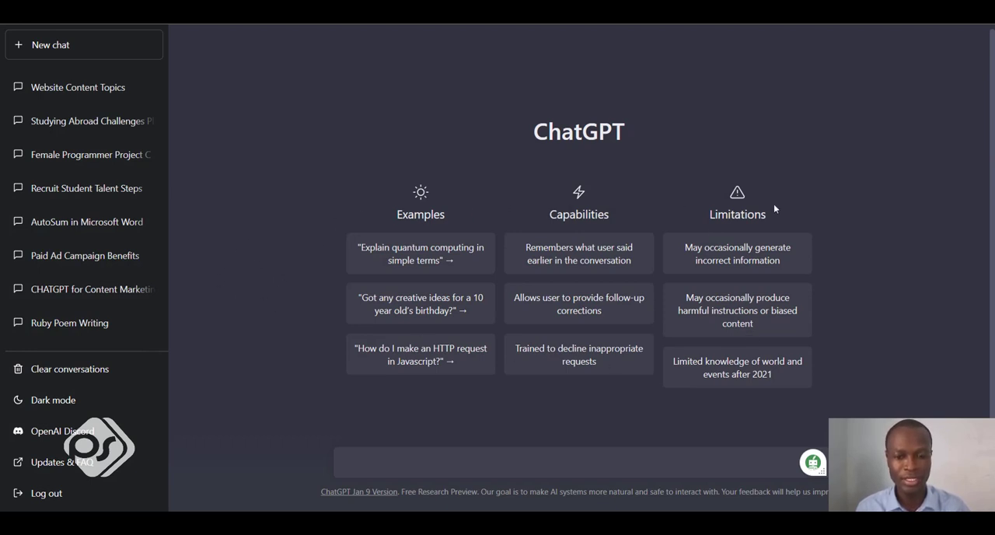
mouse_move(355, 335)
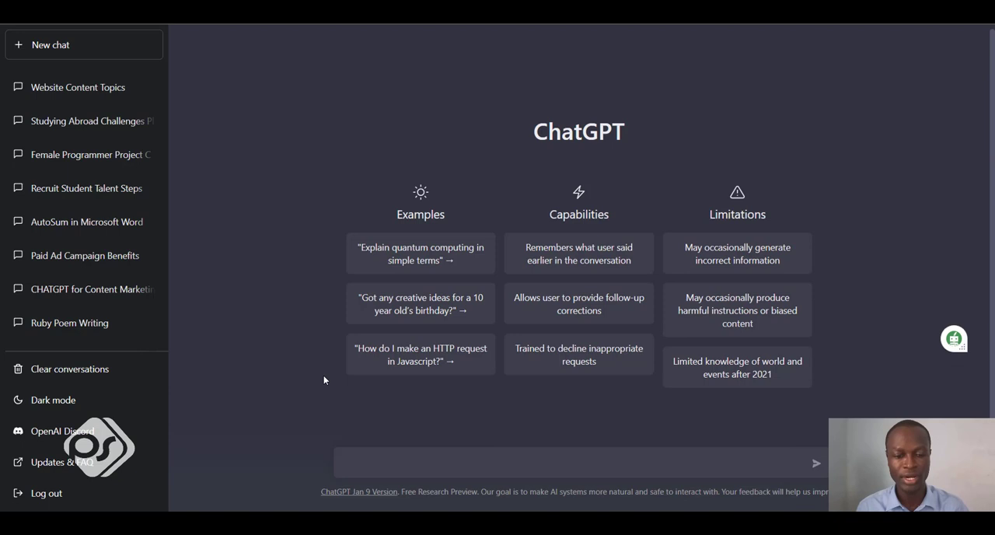
mouse_move(294, 406)
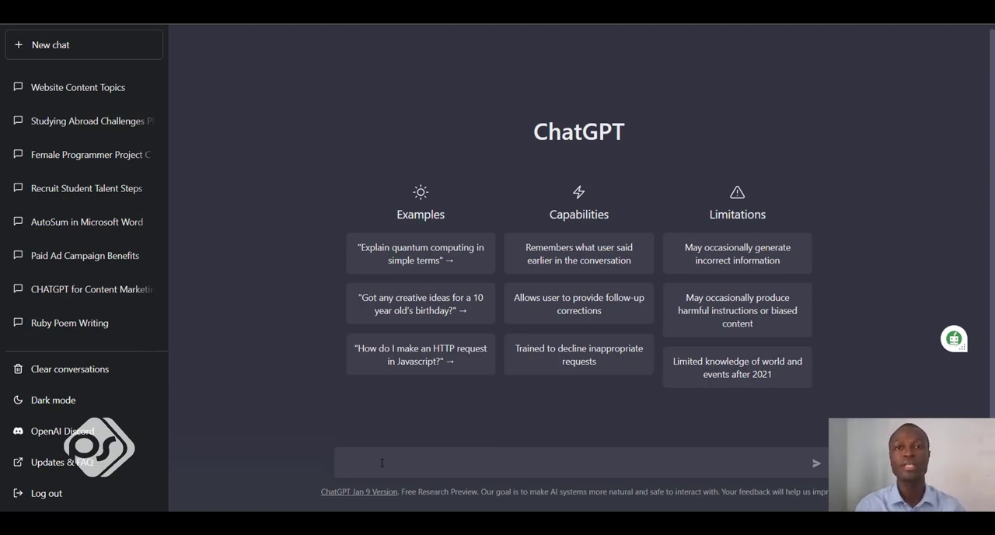
left_click(381, 463)
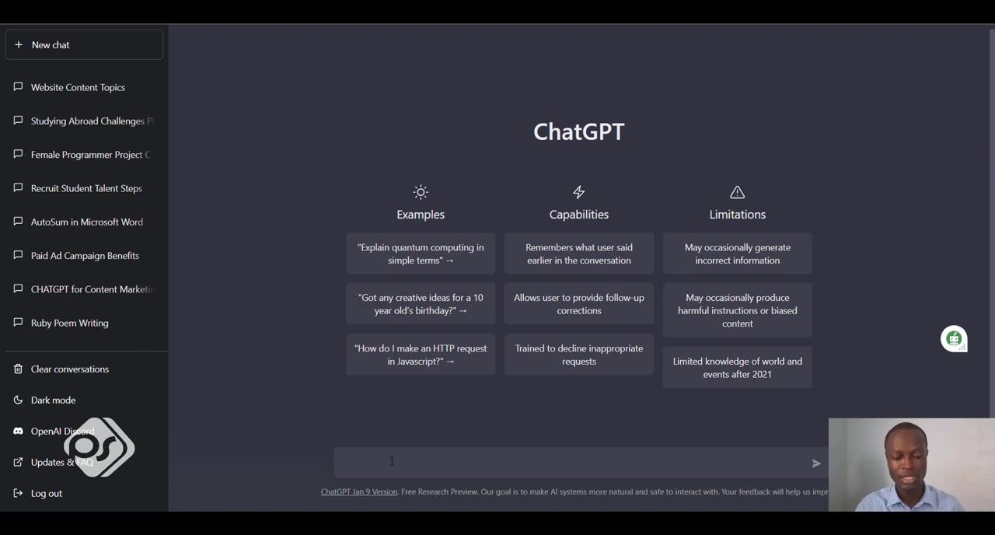
type("Art")
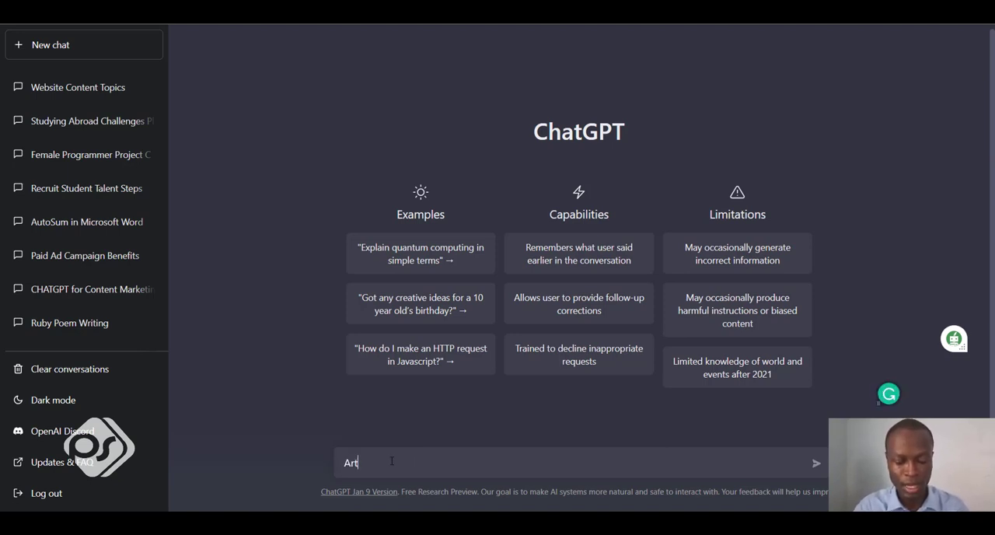
type("icle ideas")
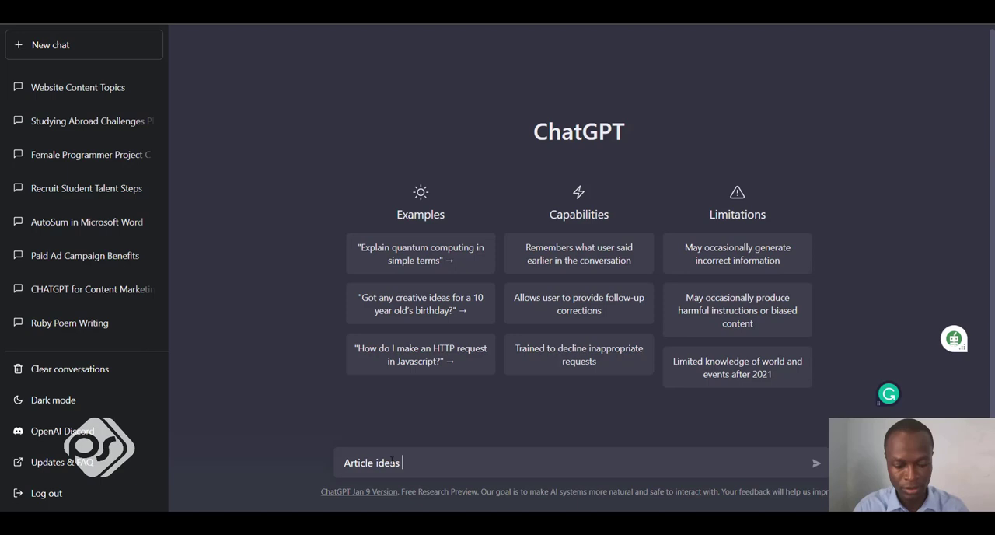
type("for t")
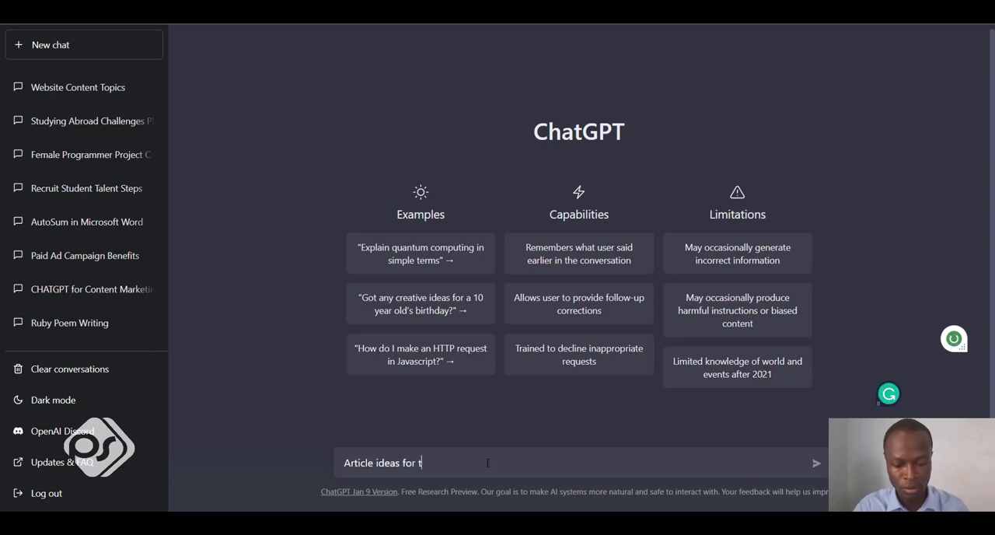
type("ravel and tour")
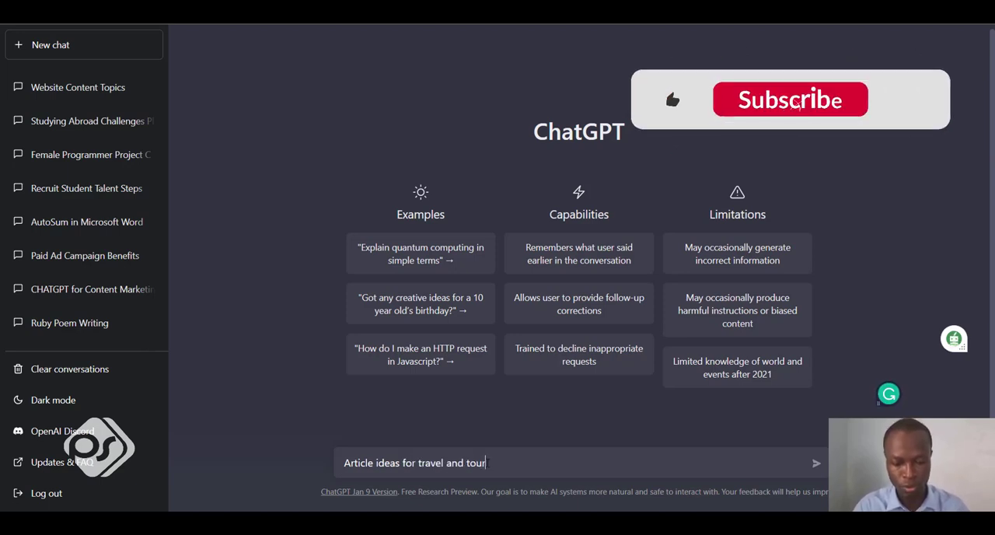
- Send the request and receive ten travel and tour article title ideas
left_click(815, 463)
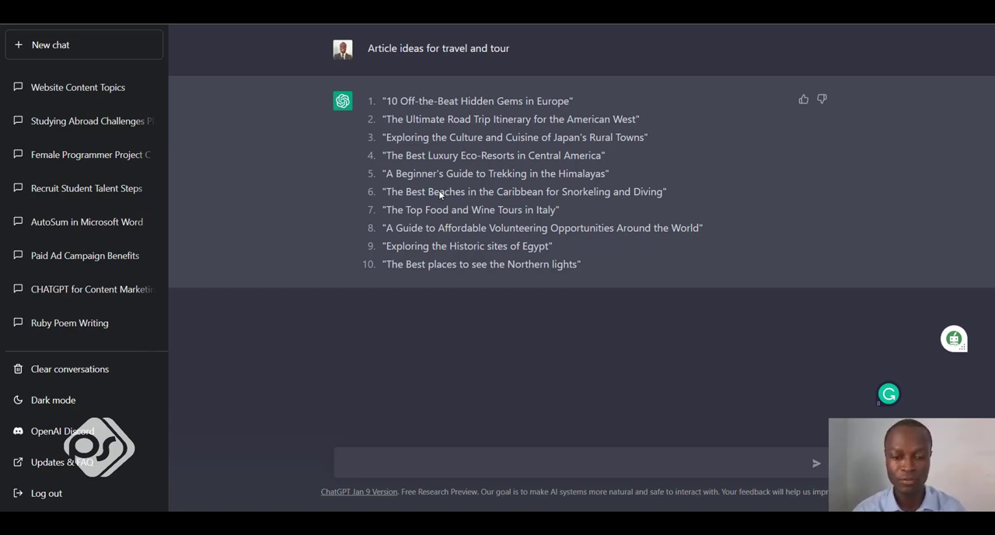
left_click(575, 463)
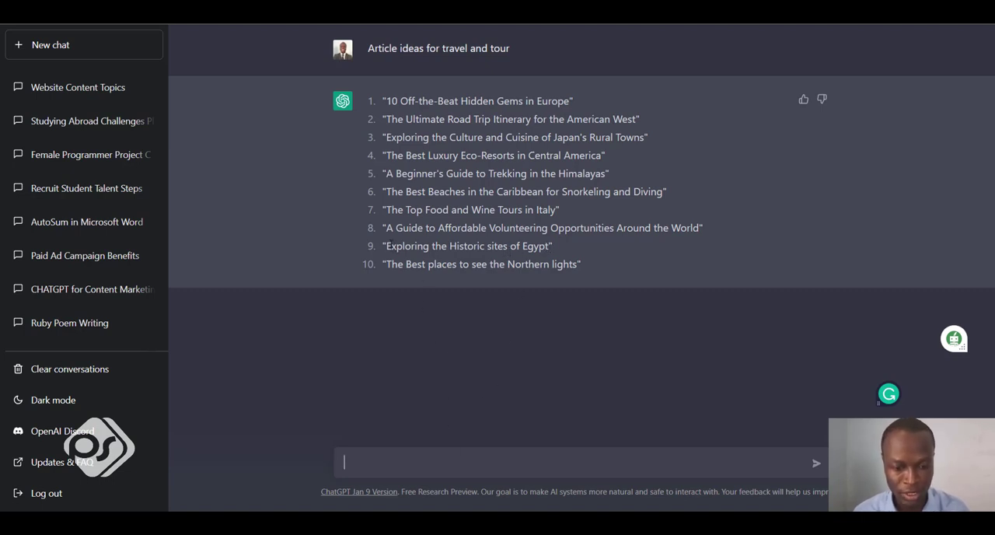
- Draft 'Write an article on Exploring the Historic sites of Egypt' from idea 9
double_click(466, 246)
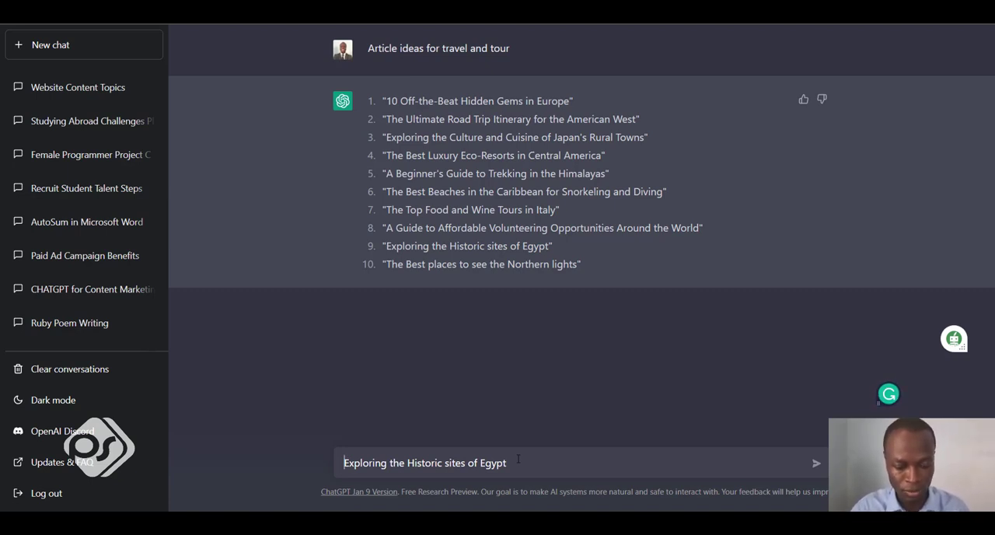
type("Write")
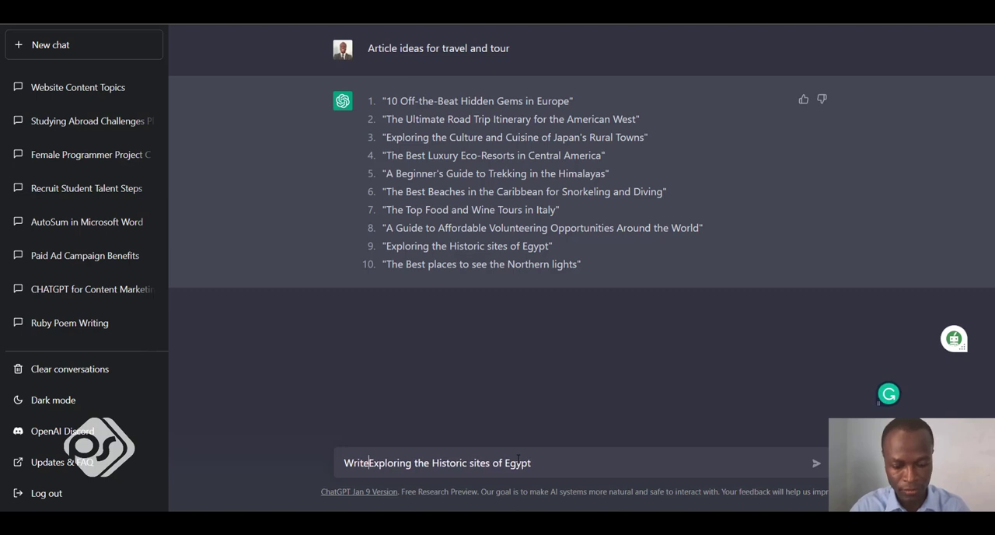
type("an")
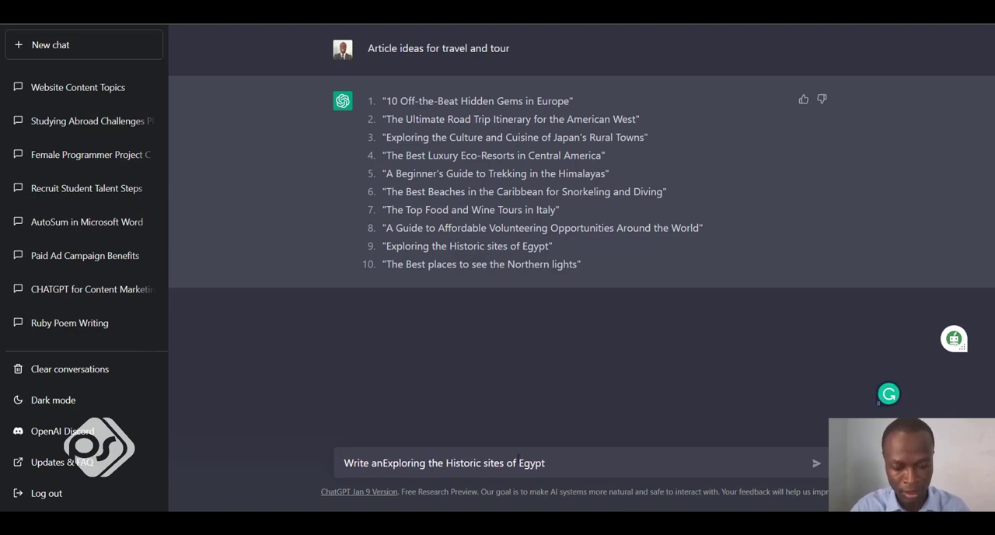
type("article")
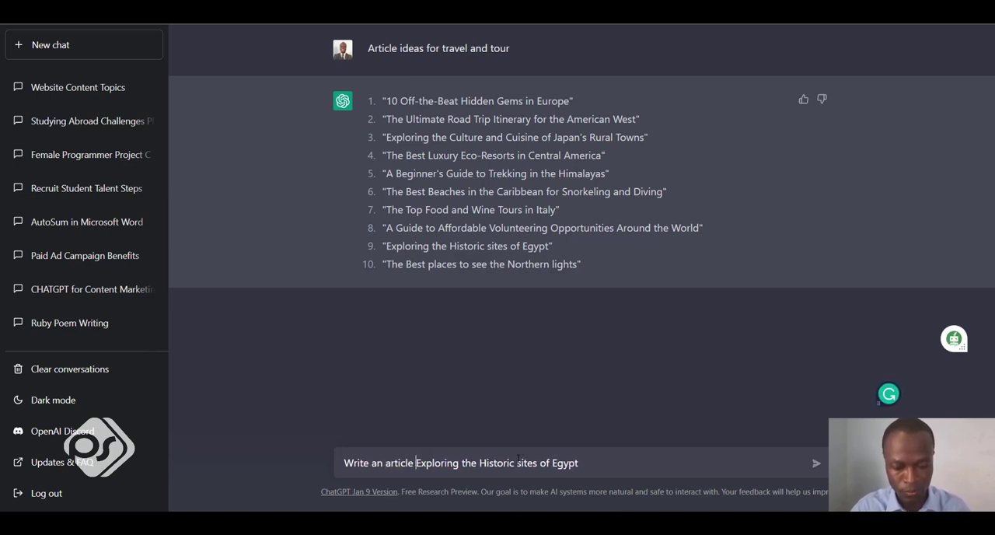
type("on")
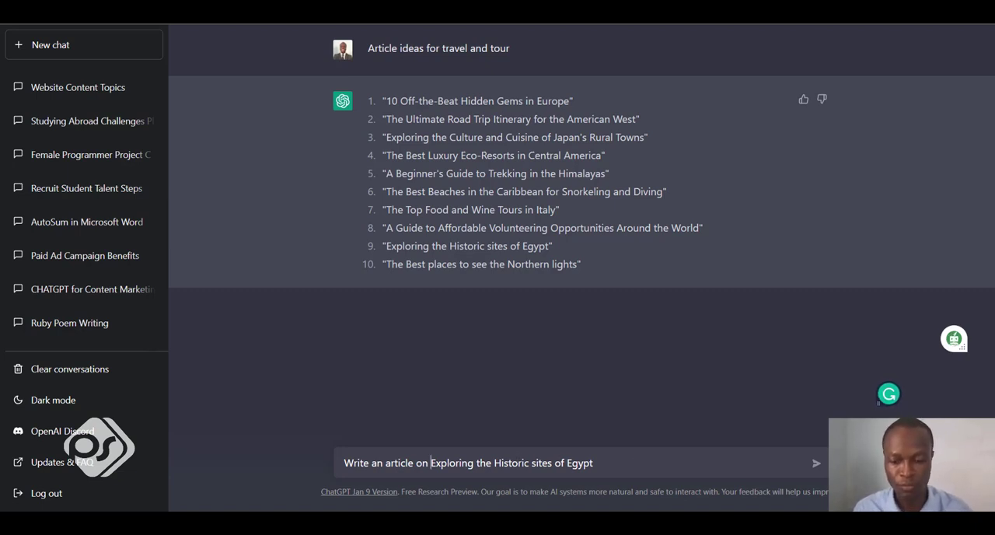
mouse_move(743, 380)
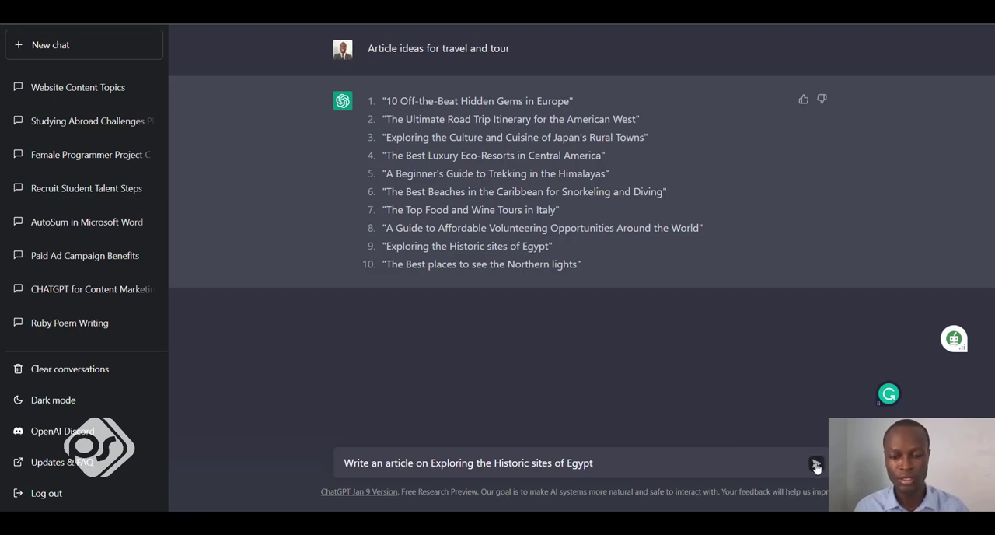
left_click(816, 463)
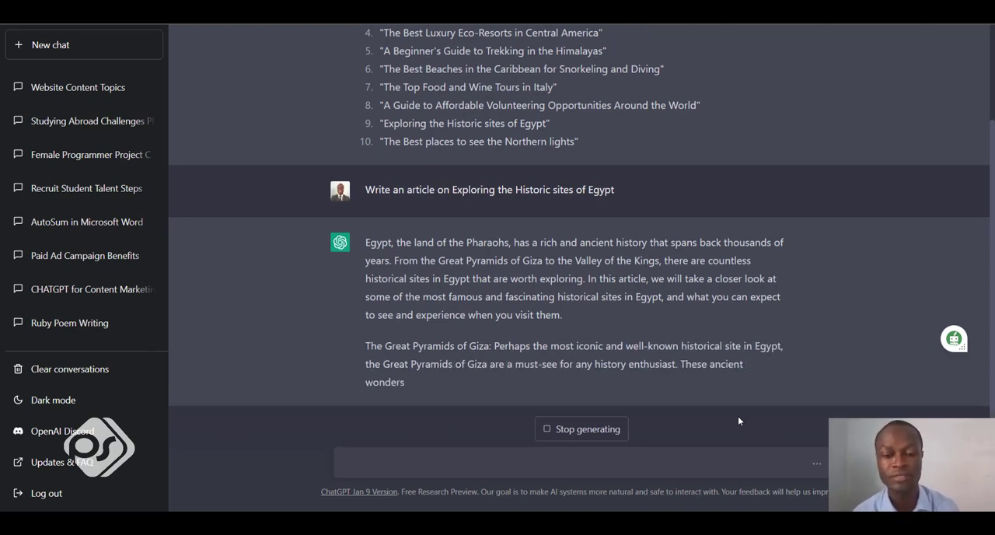
scroll("down", 3)
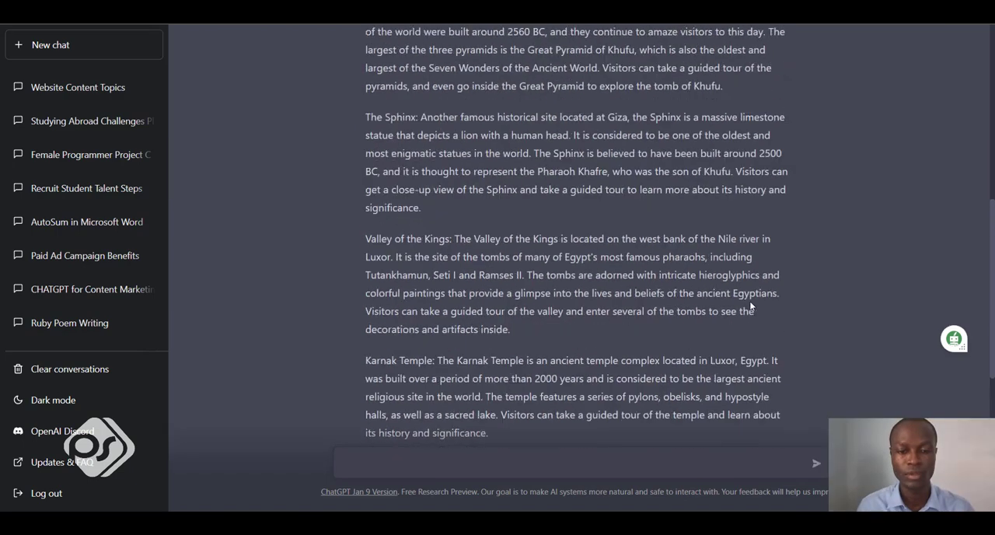
scroll("up", 3)
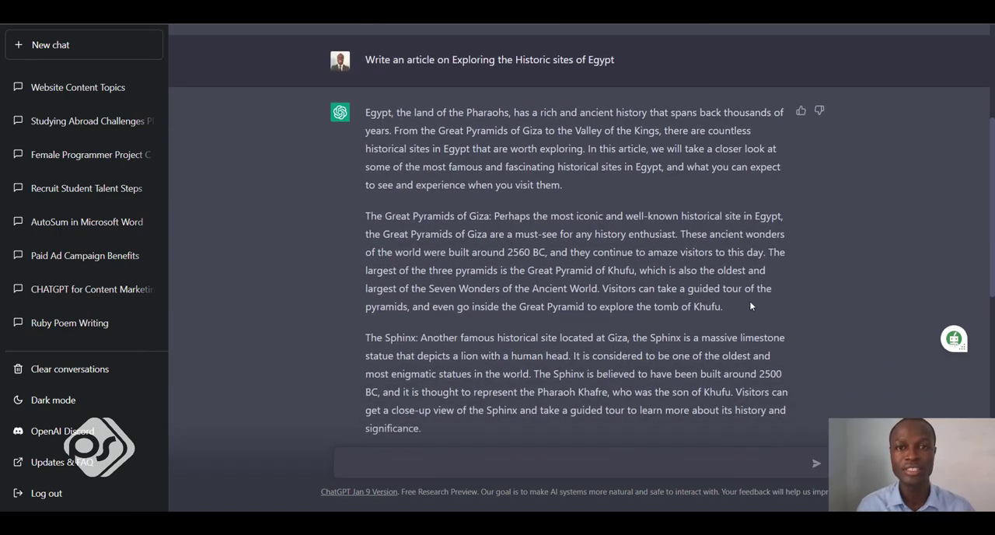
scroll("down", 3)
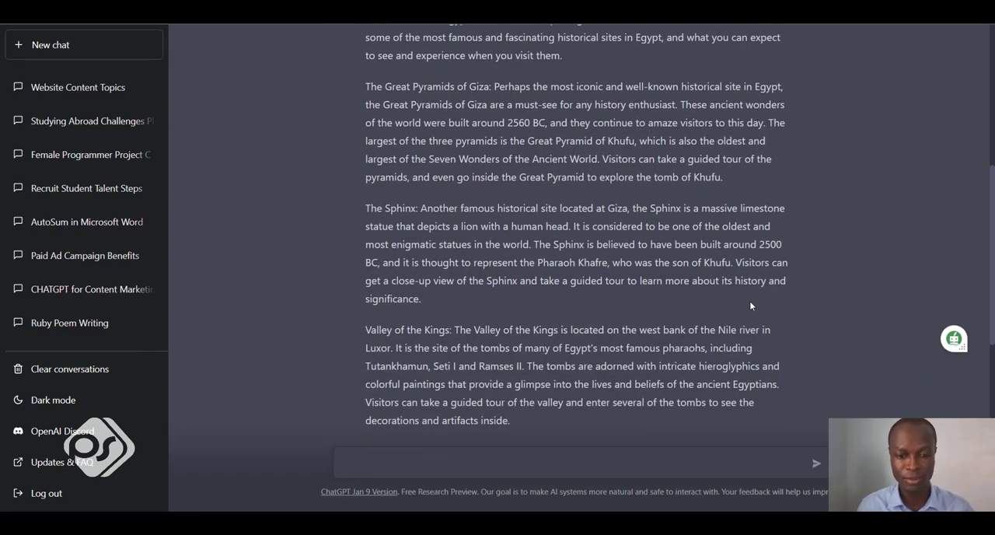
scroll("down", 3)
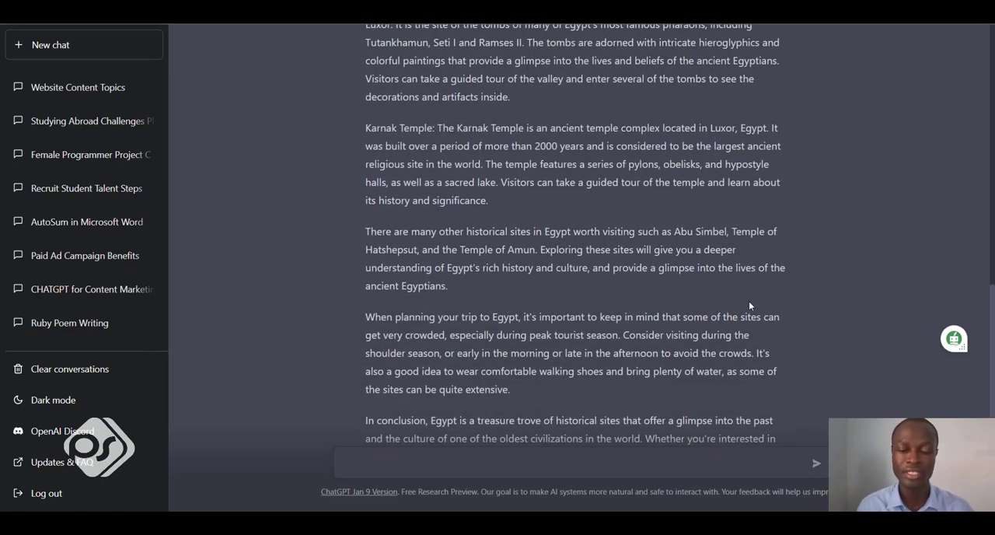
scroll("down", 3)
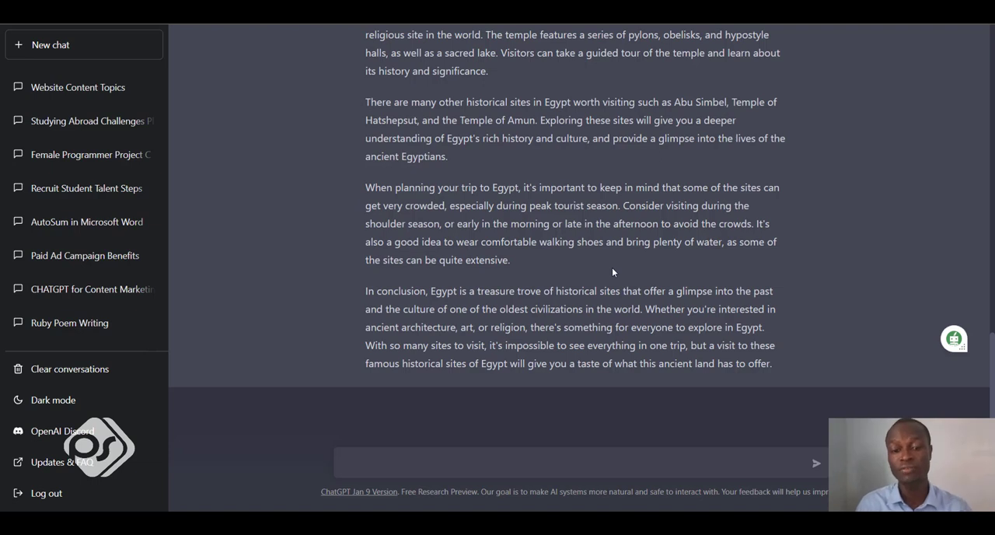
left_click(418, 463)
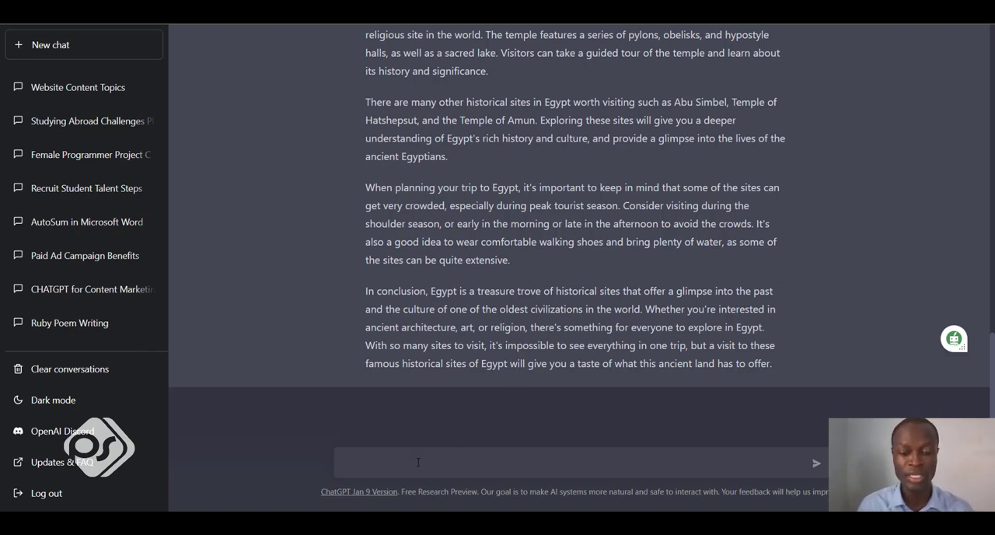
left_click(418, 464)
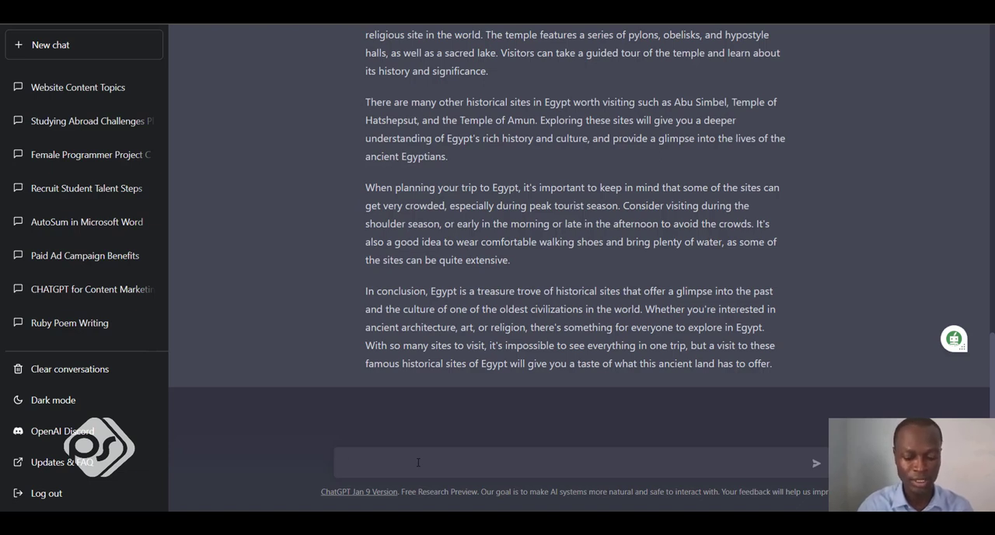
- Send 'Write the above article in a more friendly tone' to get a friendlier Egypt article
type("Write")
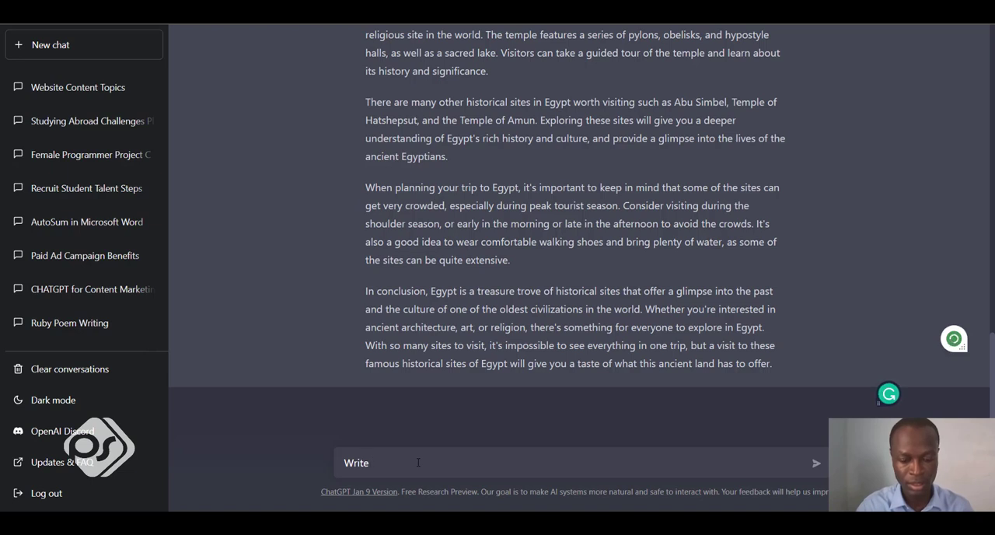
type("th")
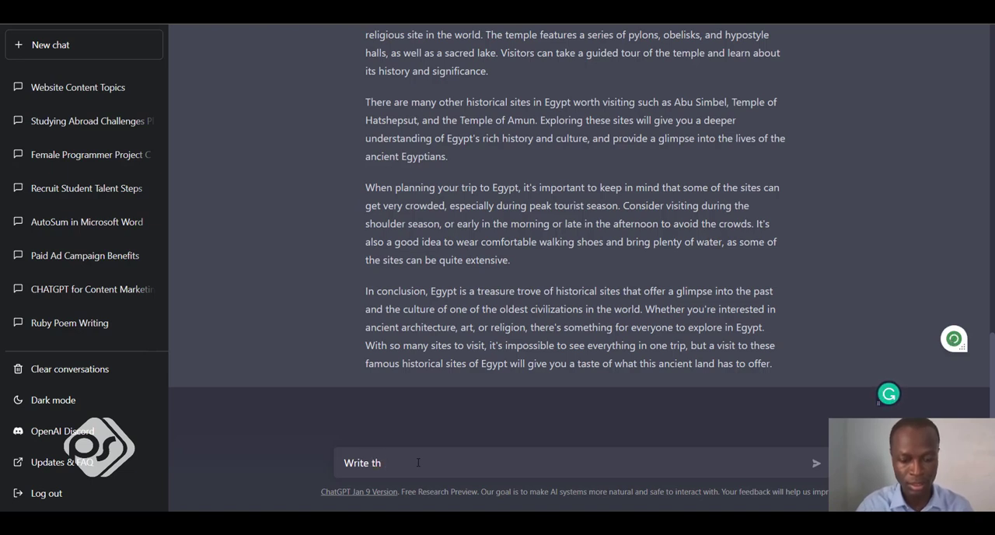
type("e above")
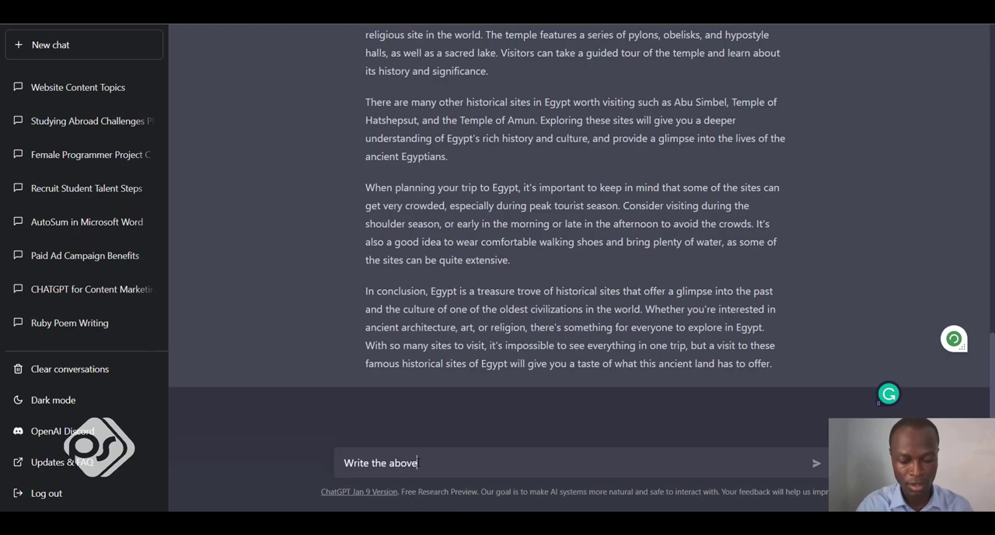
type("article in a more f")
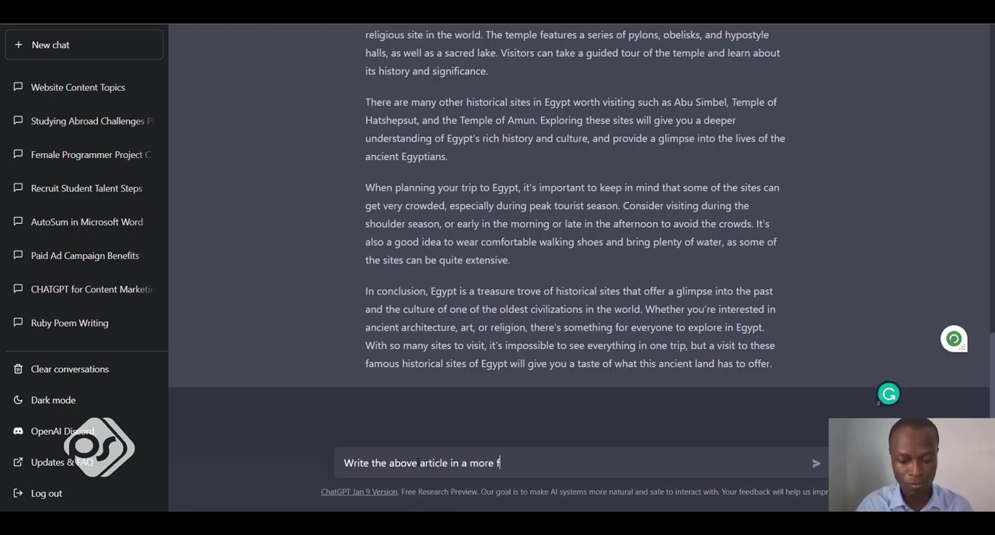
type("riendl")
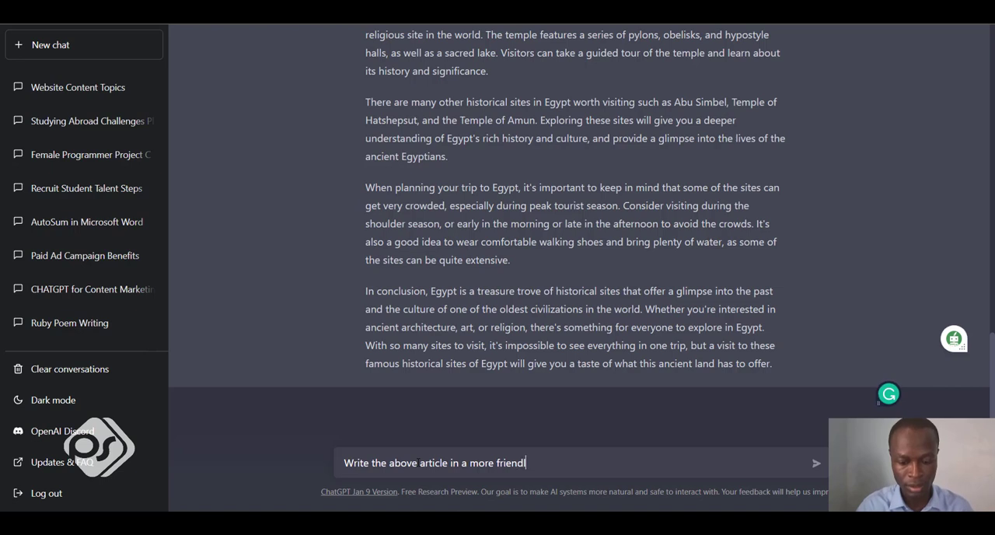
type("y to")
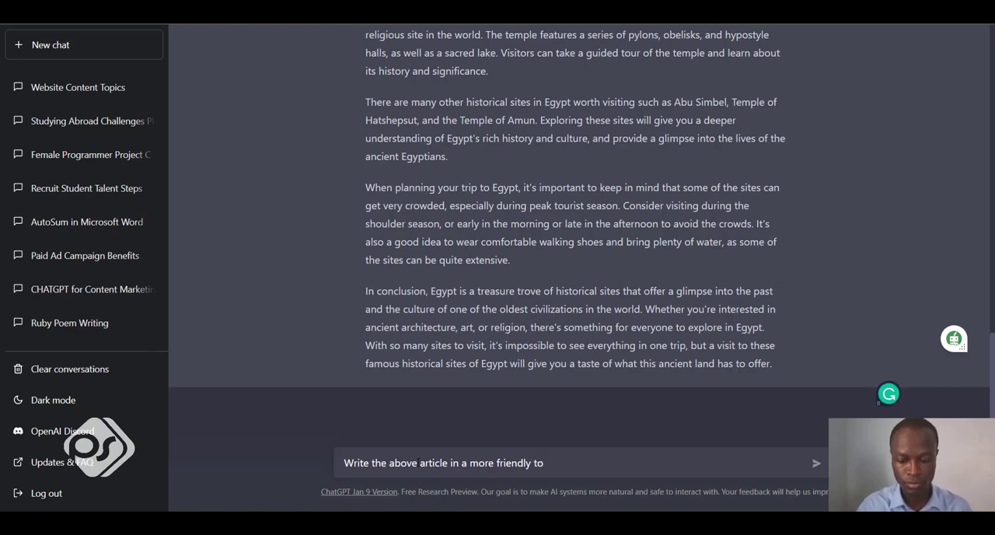
left_click(816, 463)
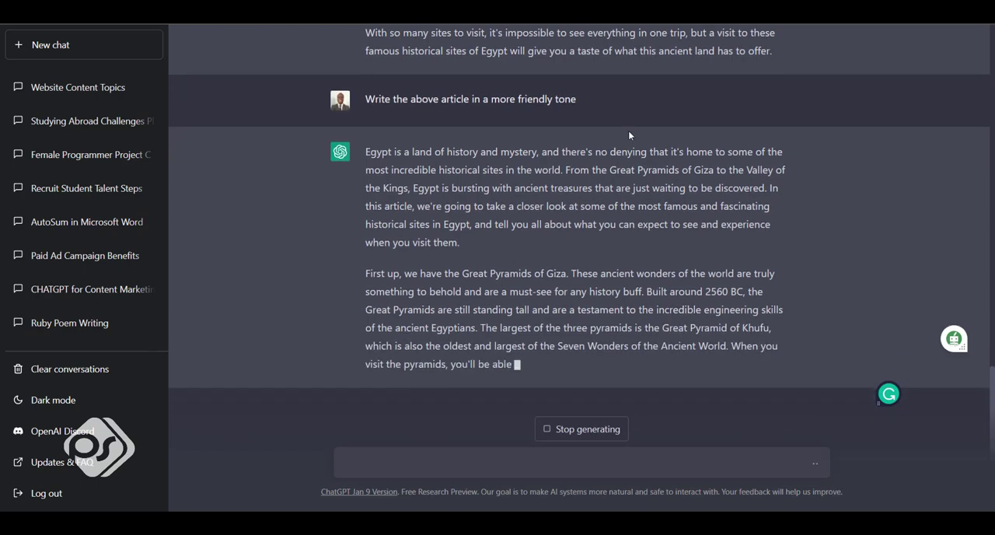
scroll("down", 3)
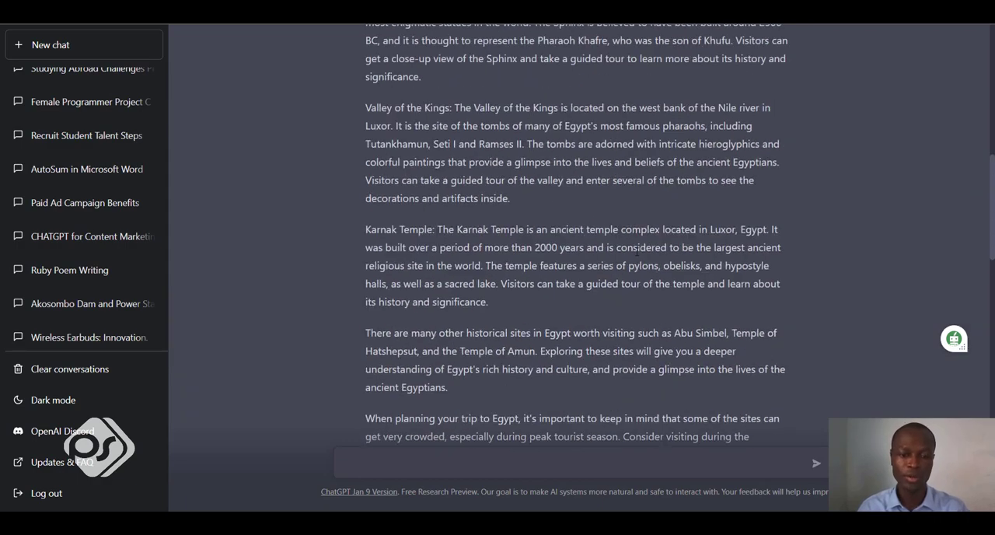
scroll("down", 3)
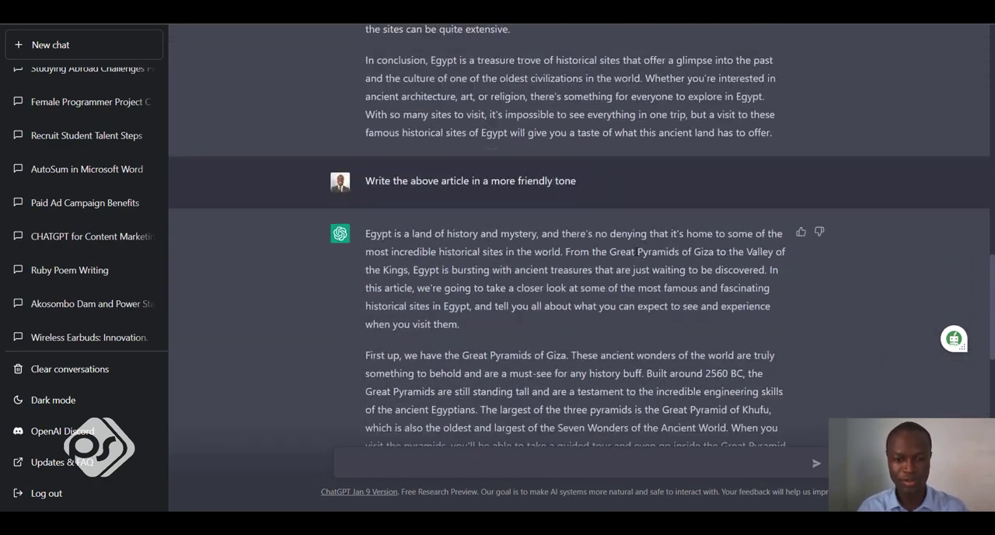
scroll("down", 3)
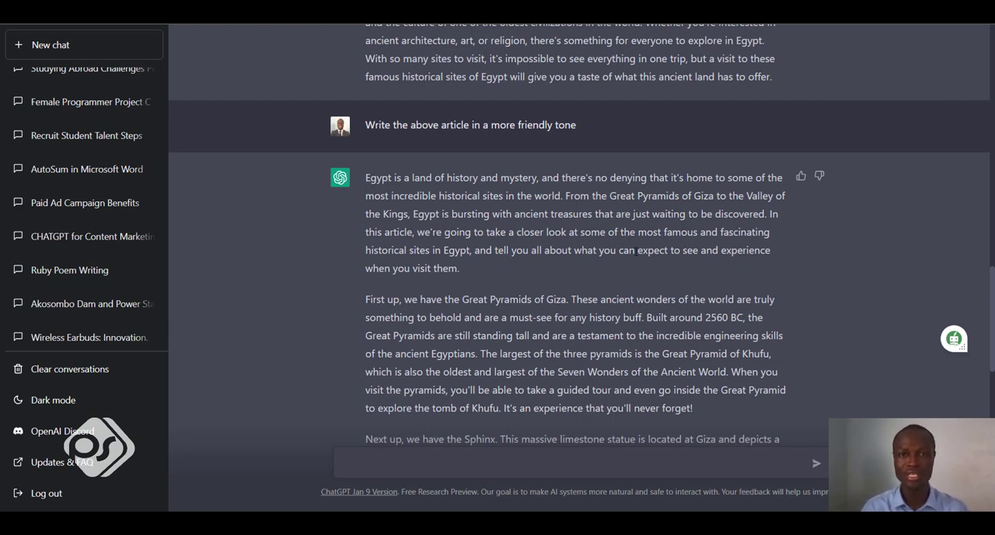
mouse_move(587, 270)
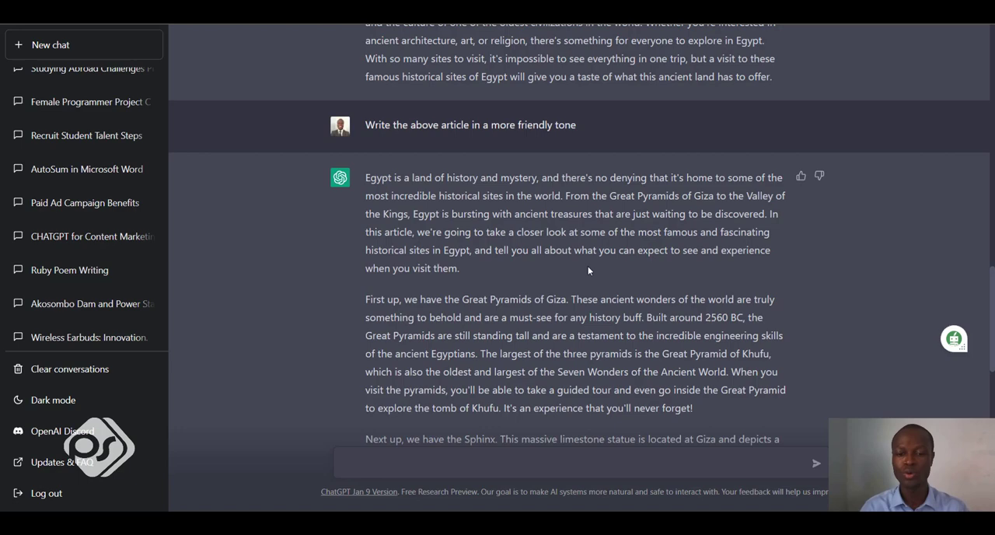
scroll("down", 3)
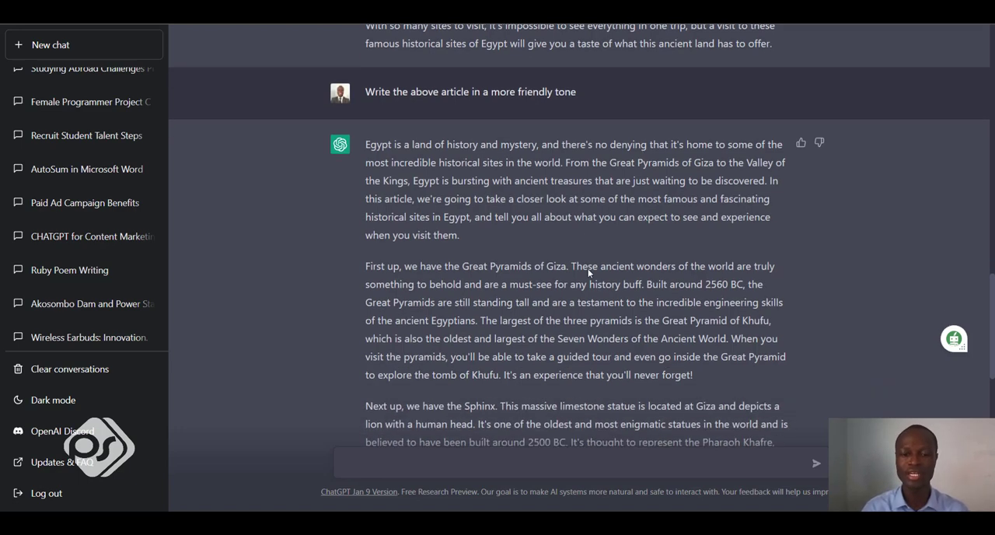
scroll("down", 3)
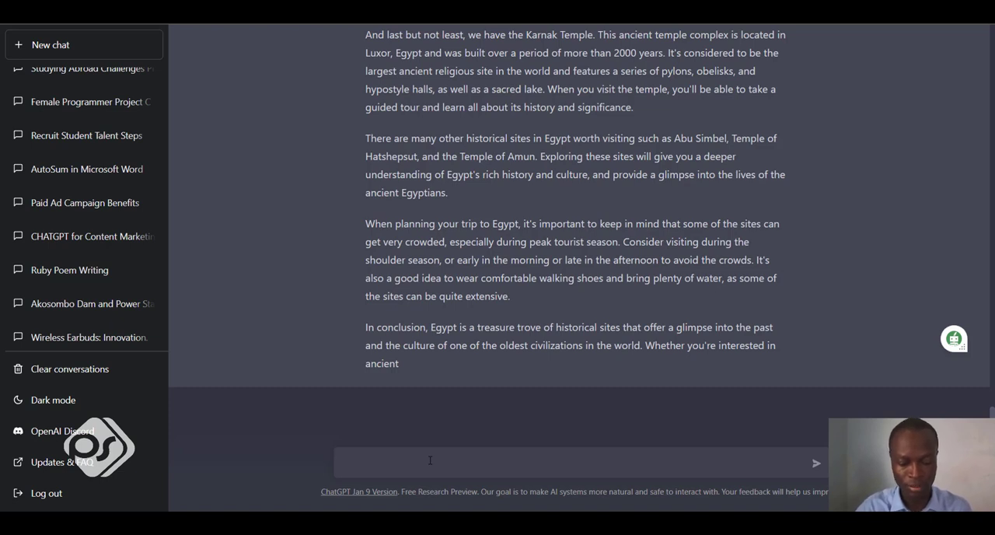
- Send 'Give article topics on how to code' and receive ten coding article titles
type("Give")
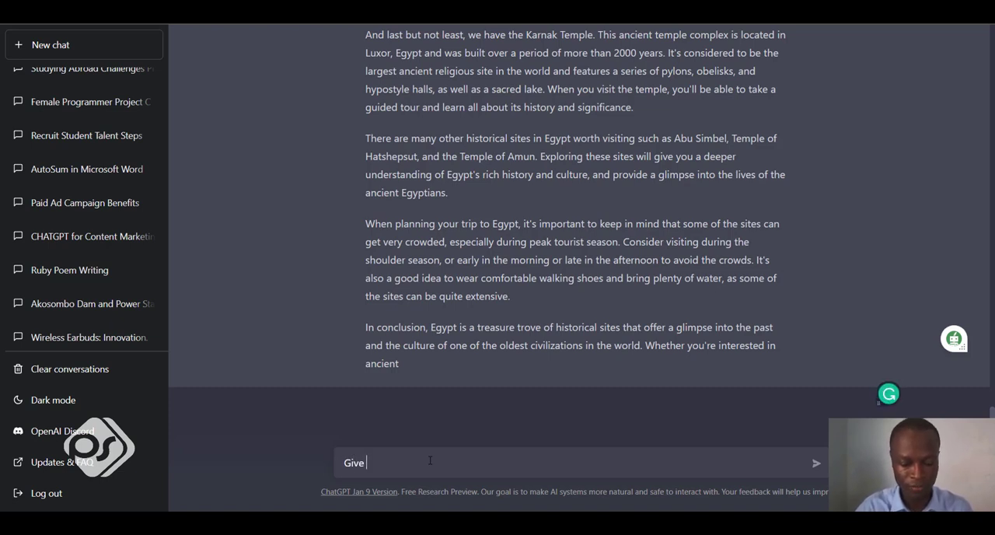
type("artic")
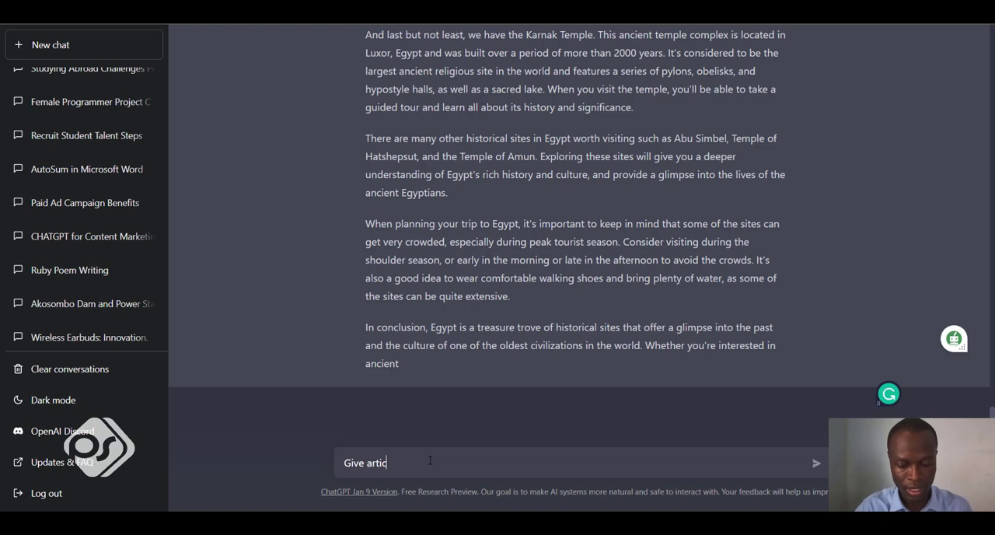
type("le topics of")
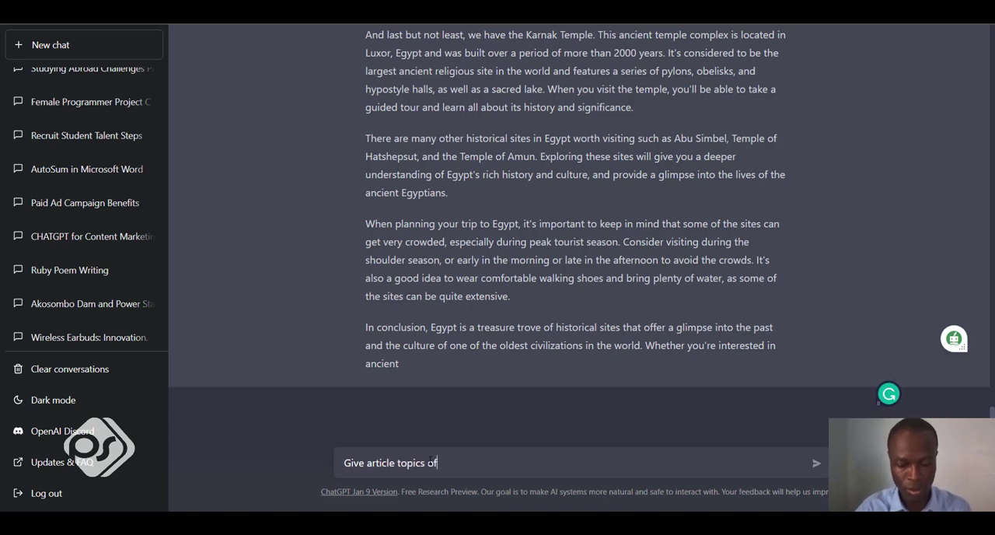
key("Backspace")
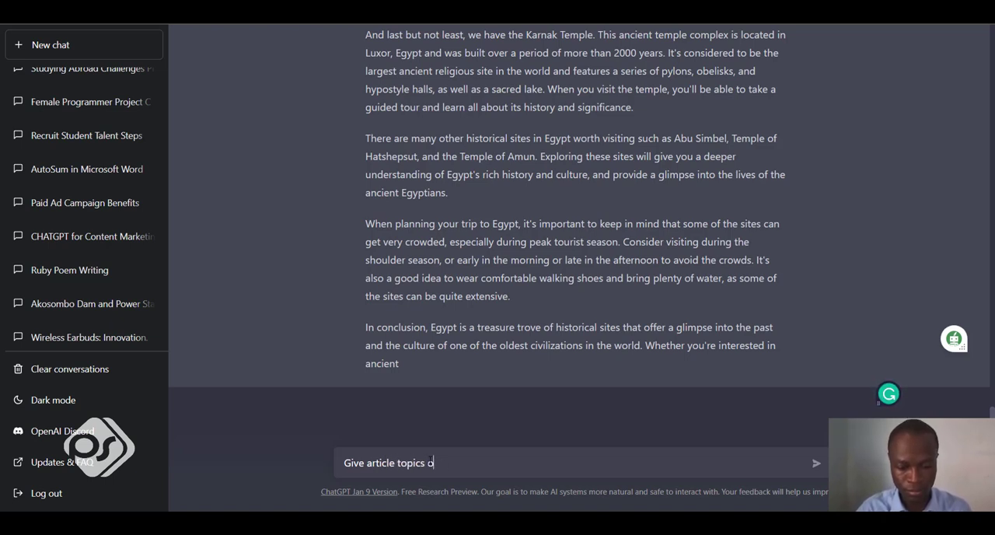
type("n h")
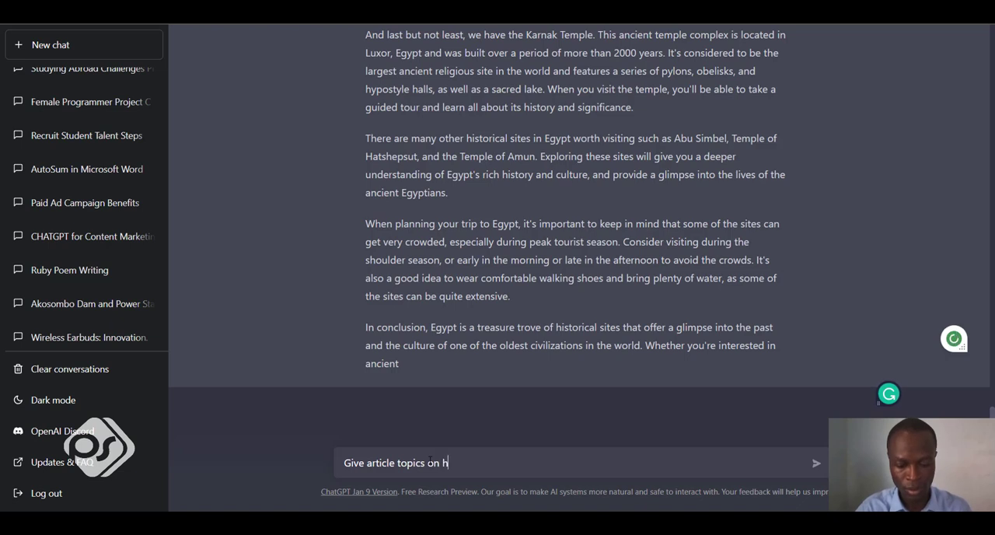
type("ow to cod")
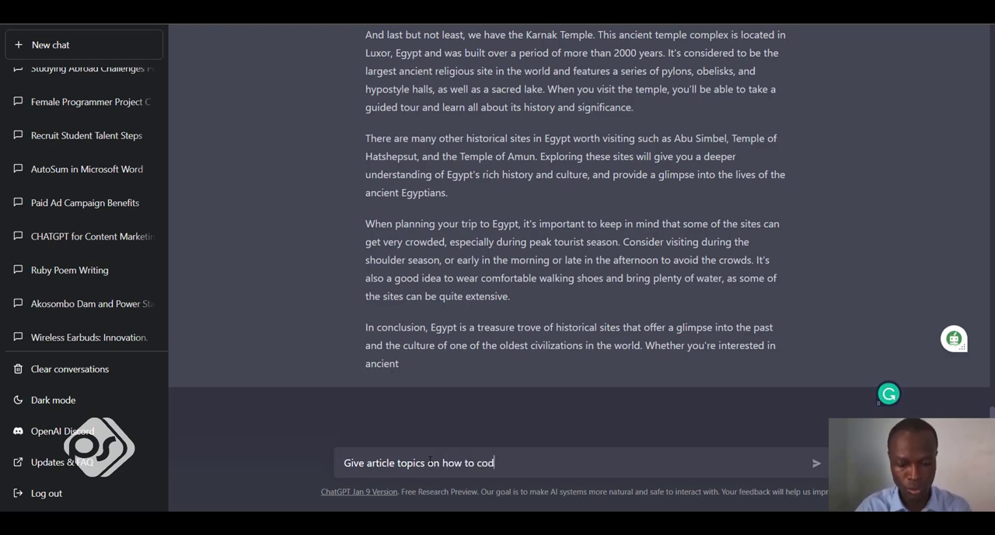
type("e")
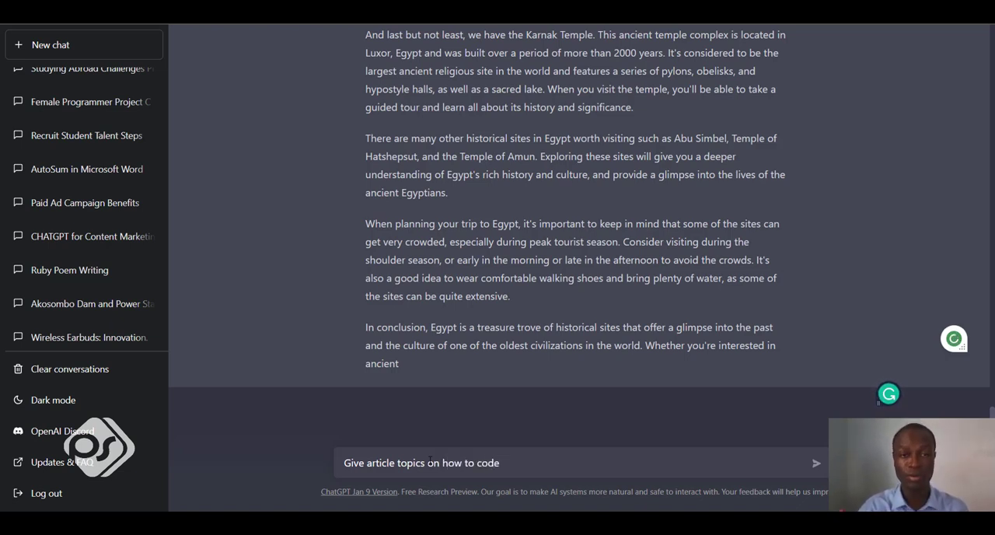
left_click(814, 463)
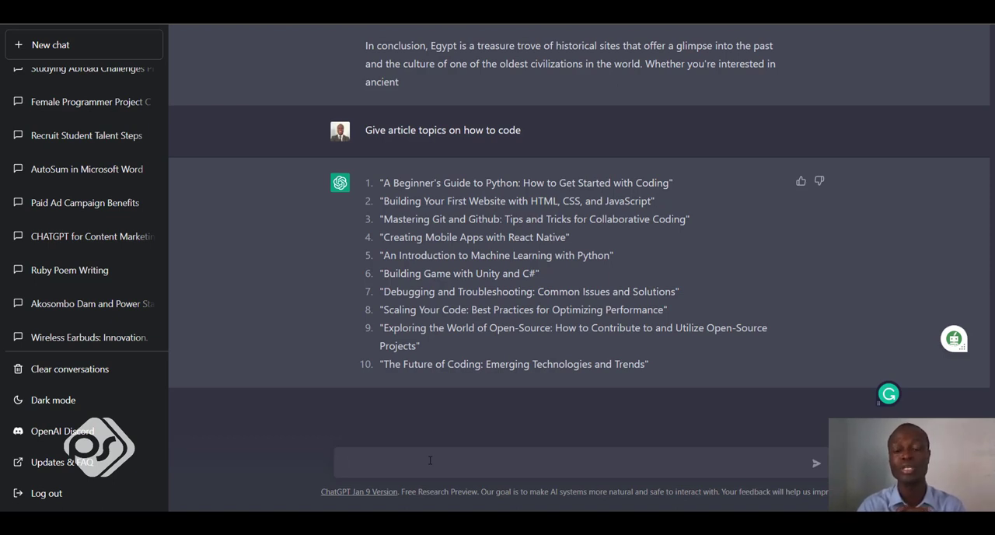
left_click(429, 460)
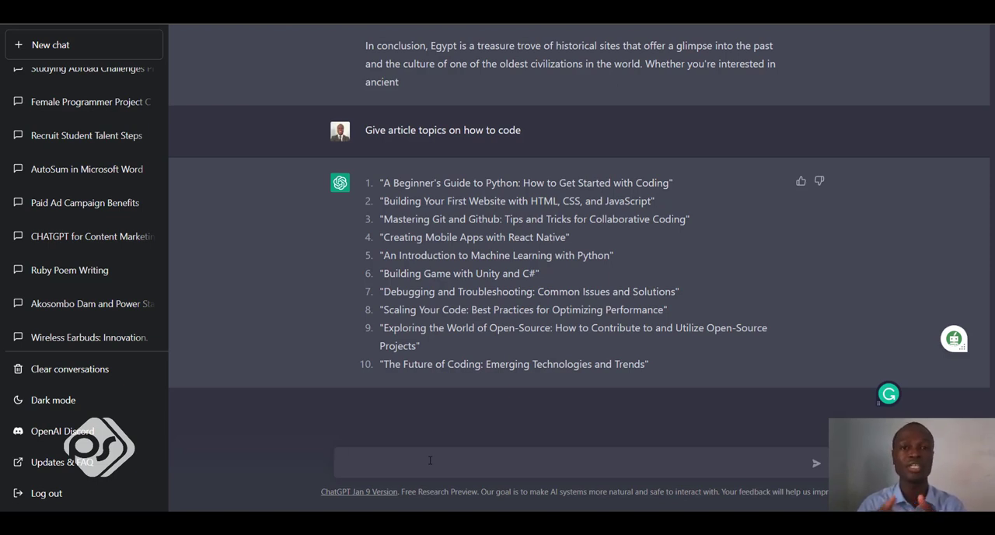
left_click(429, 460)
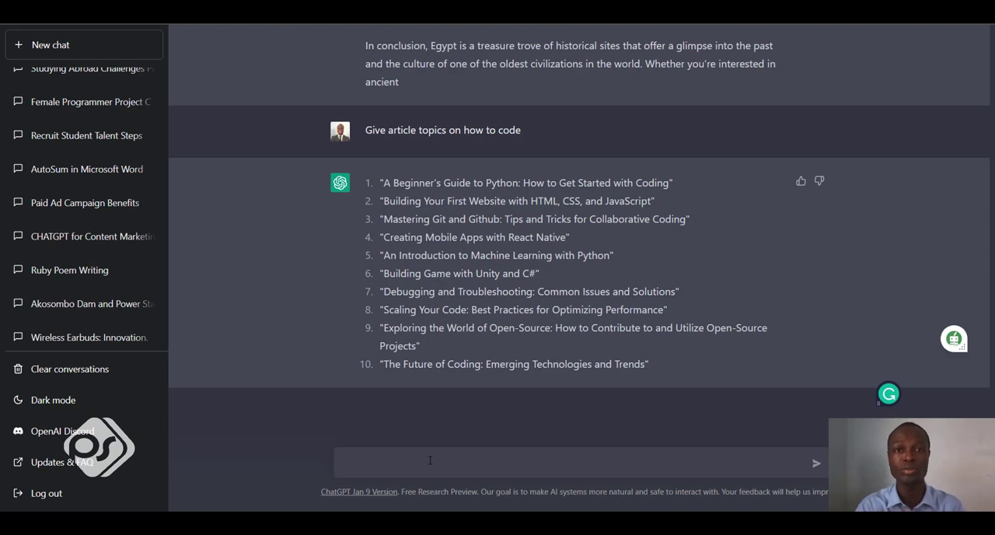
left_click(429, 460)
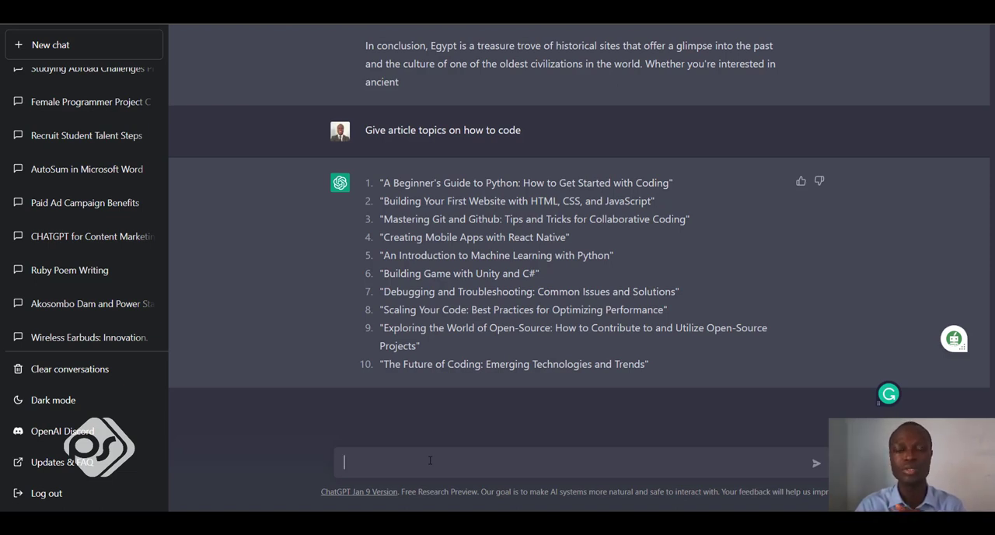